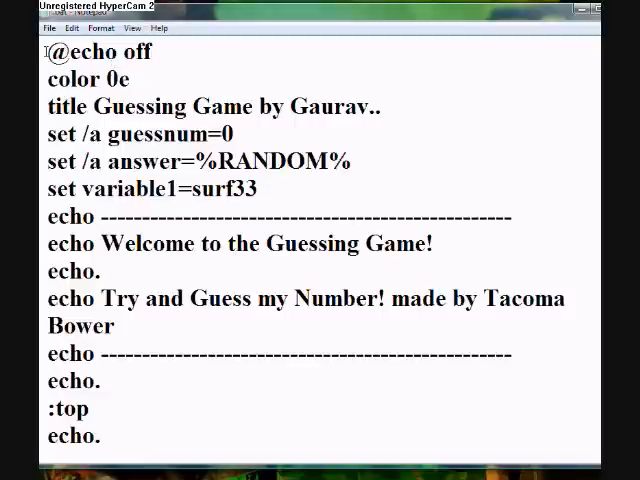
# Browse the Explorer game folder listing down to the 2.bat batch file.
pyautogui.moveTo(48, 52); pyautogui.dragTo(128, 80)
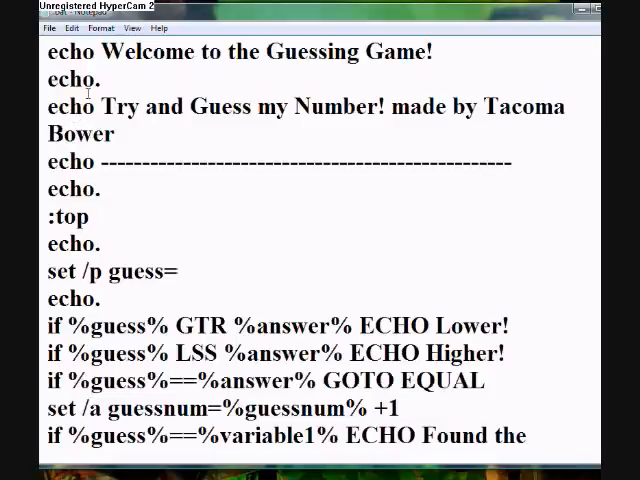
pyautogui.scroll(-3)
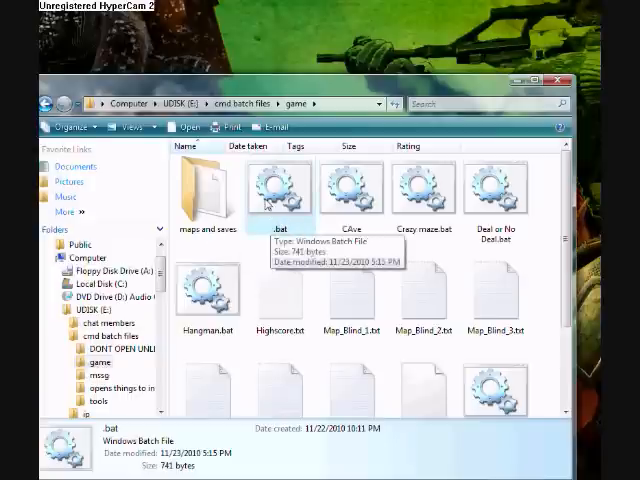
# Run 2.bat and enter guesses 100, 200, 5000, 7000, 13000, getting Higher/Lower hints.
pyautogui.doubleClick(280, 188)
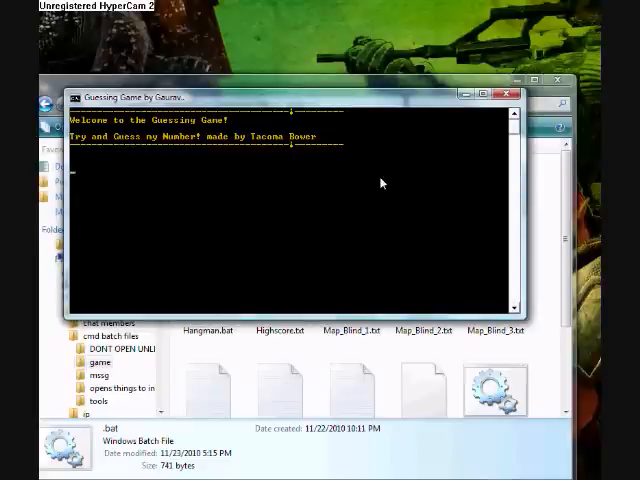
pyautogui.write('100')
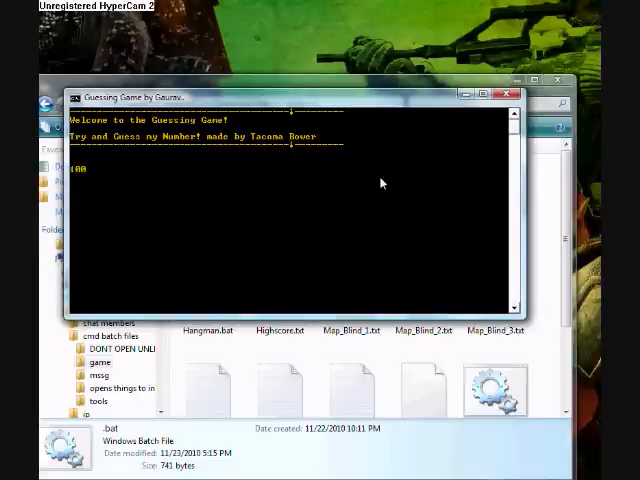
pyautogui.write('200')
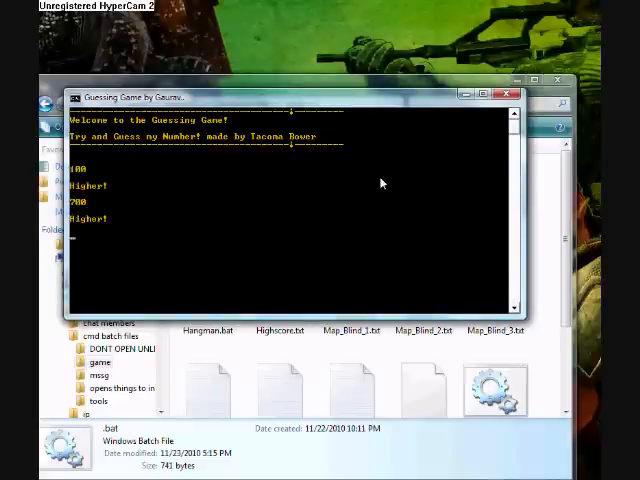
pyautogui.write('5000')
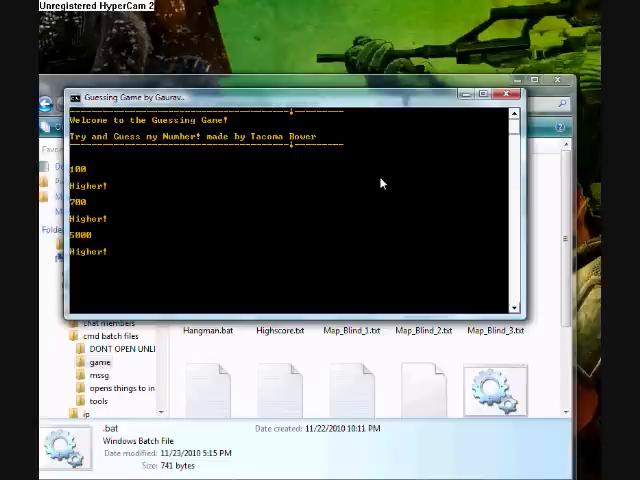
pyautogui.write('7000')
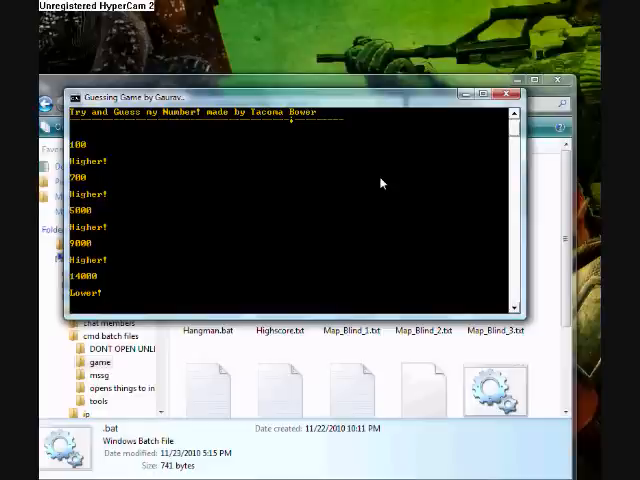
pyautogui.write('13000')
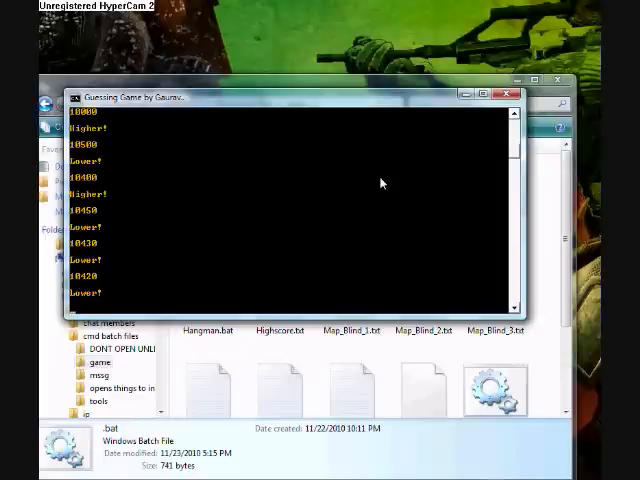
# Enter the final guess 10 to win, then dismiss the congratulations to close the console.
pyautogui.write('10405')
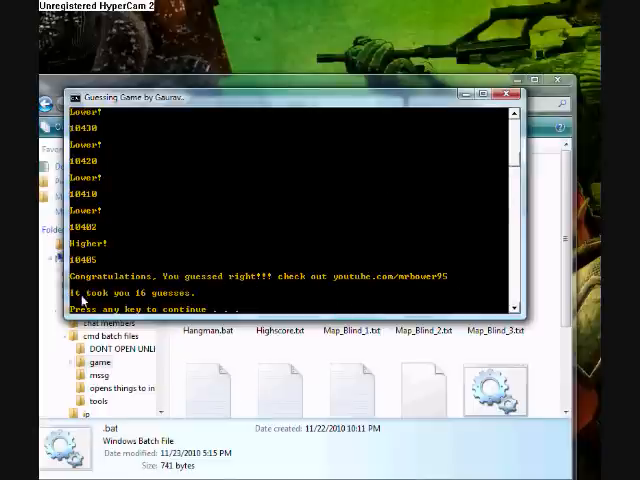
pyautogui.moveTo(258, 300)
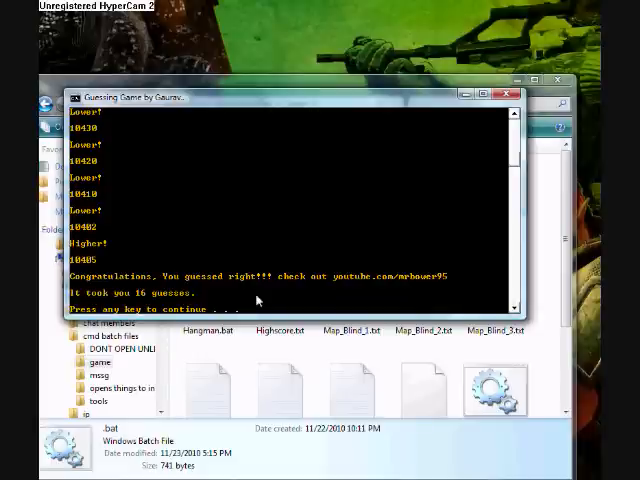
pyautogui.press('enter')
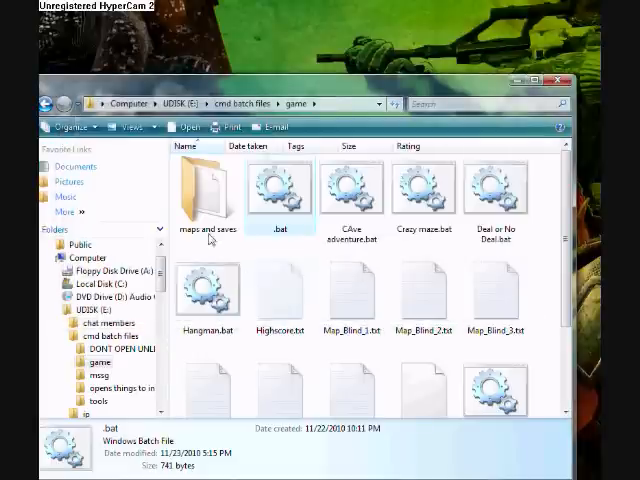